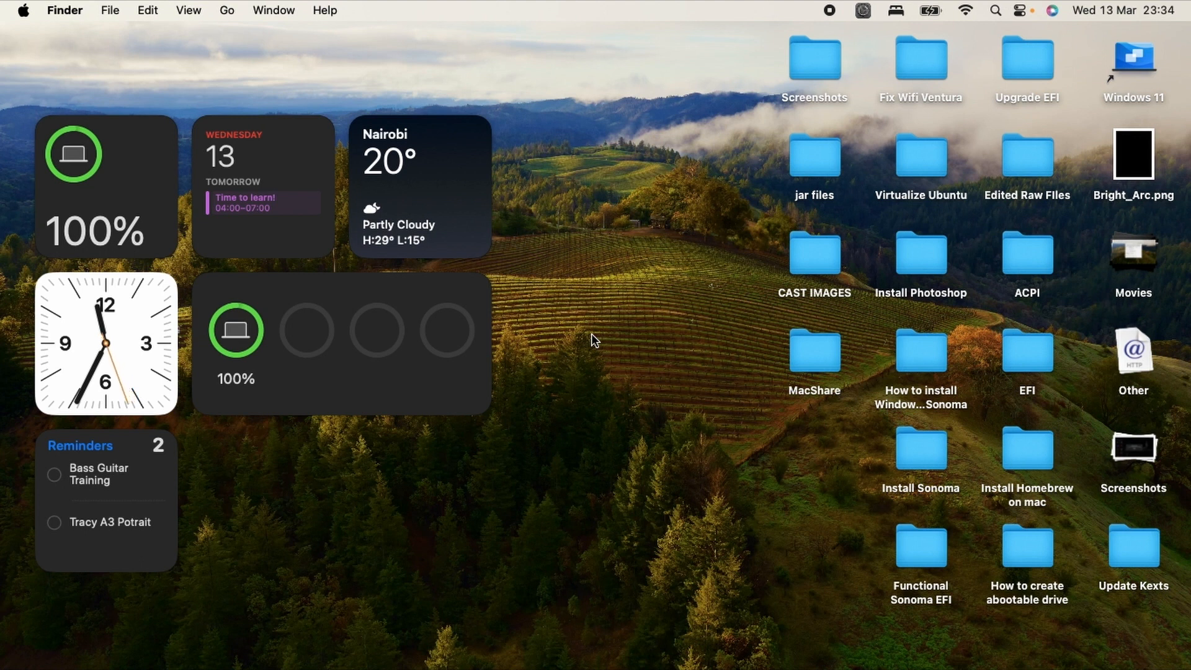
mouse_move(181, 640)
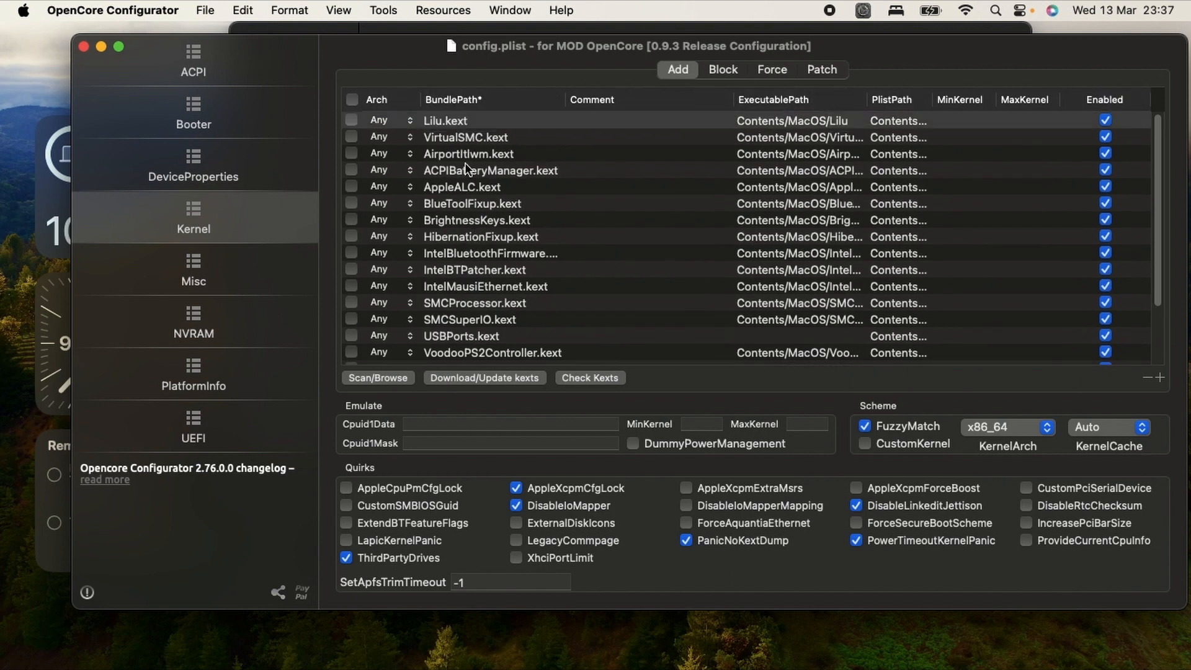
- Select the AirportItlwm.kext entry in the Kernel > Add kext list
left_click(469, 154)
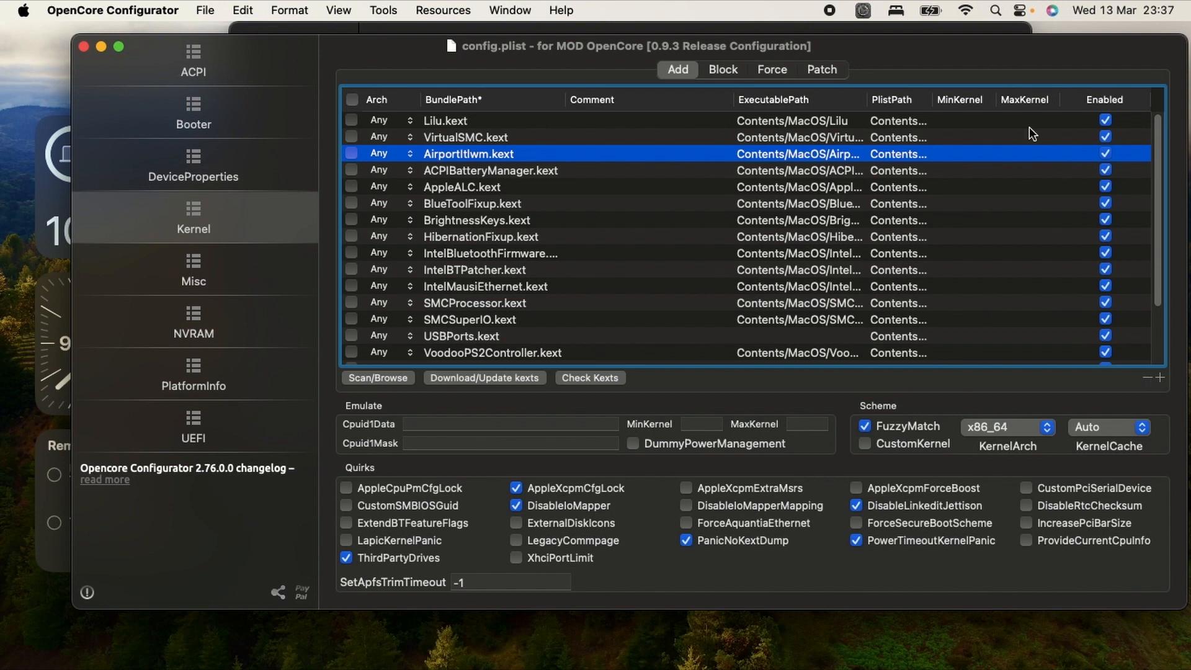